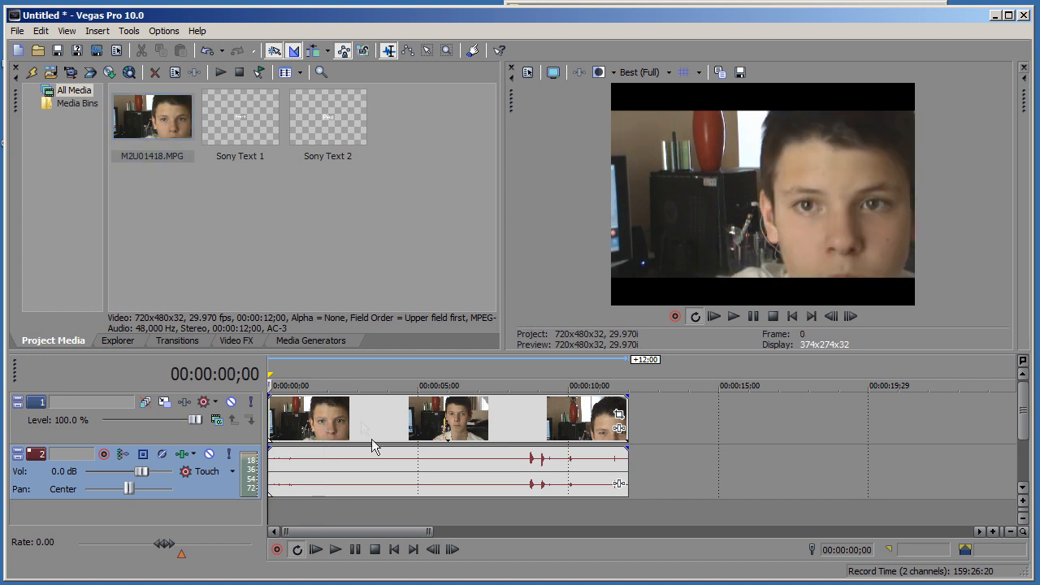
mouse_move(337, 447)
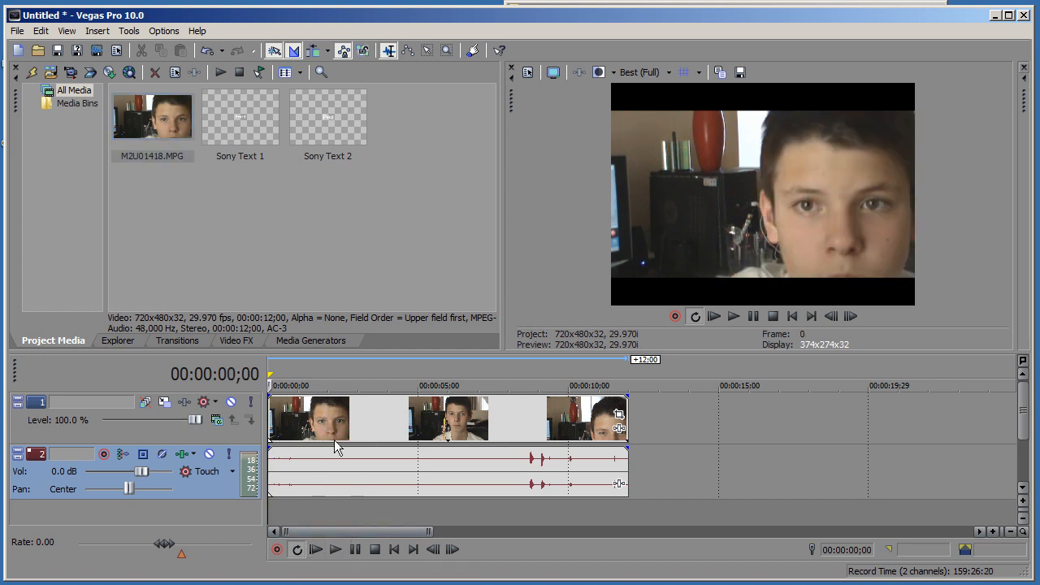
Step: Insert a new video track above the footage track from the track header menu
right_click(36, 453)
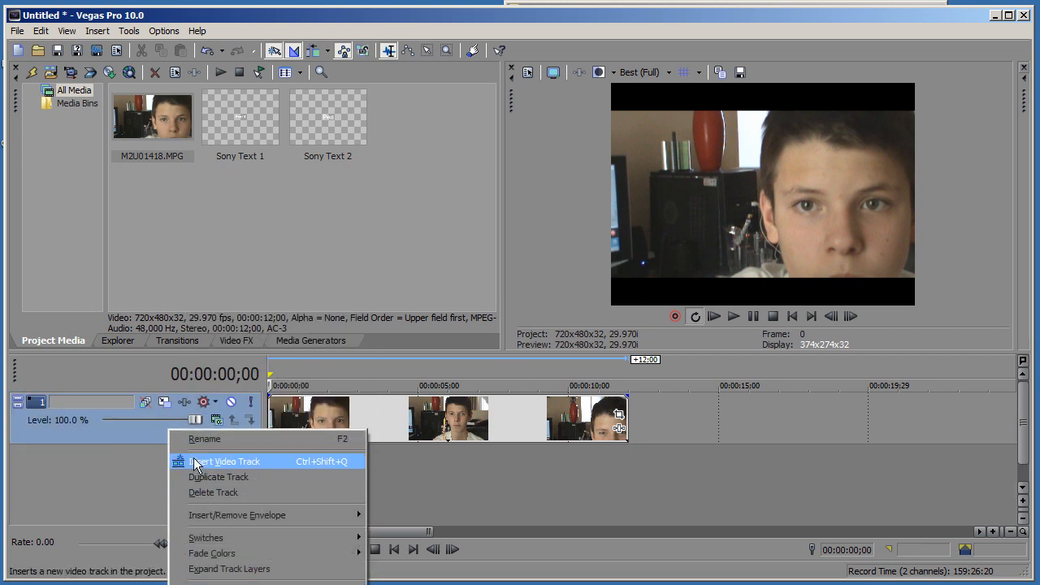
click(223, 461)
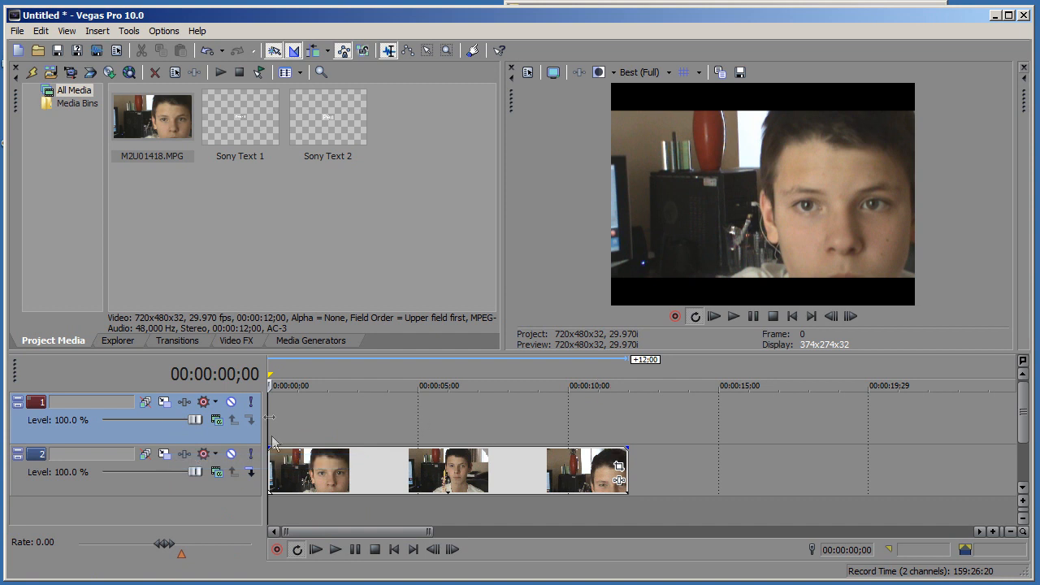
mouse_move(326, 421)
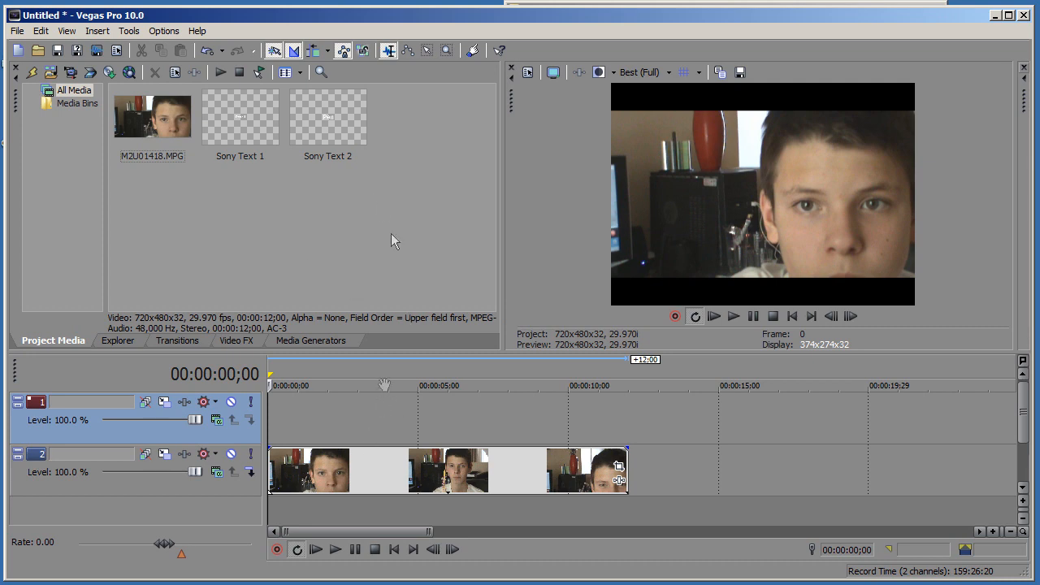
Step: Insert Text Media on the top track and replace the sample text with 'Pen'
click(97, 31)
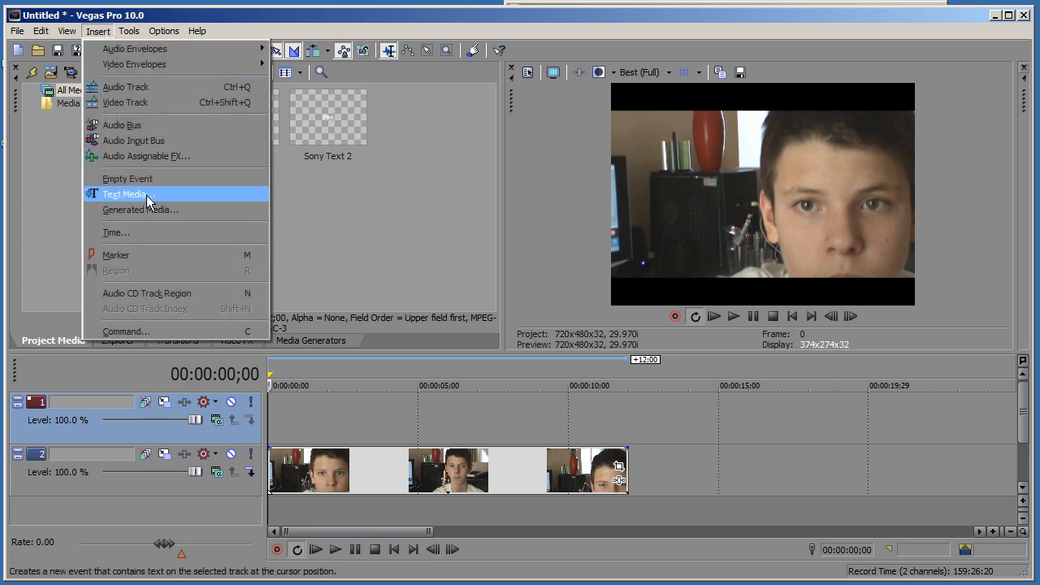
click(124, 193)
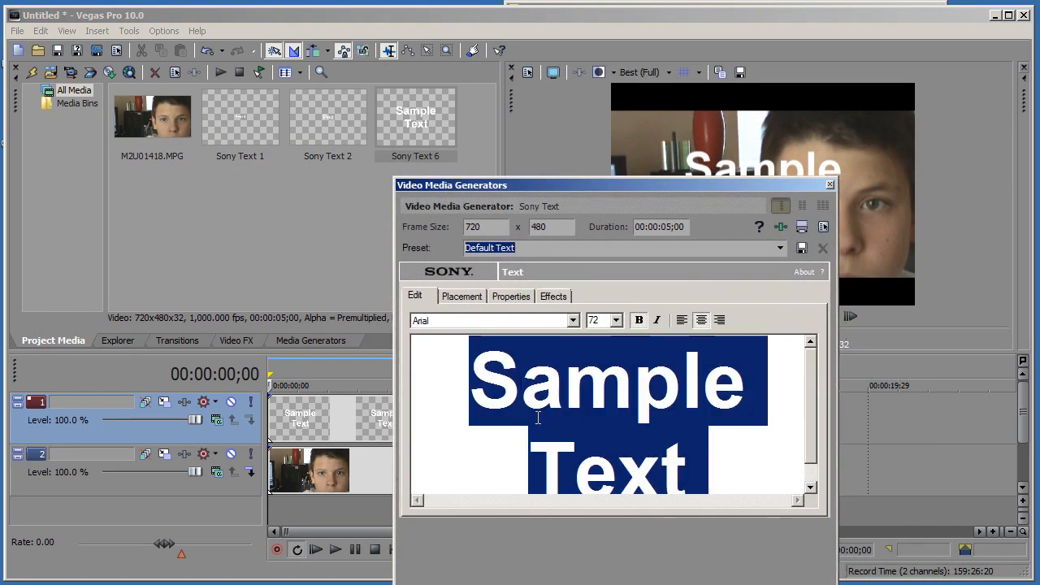
text(Pen)
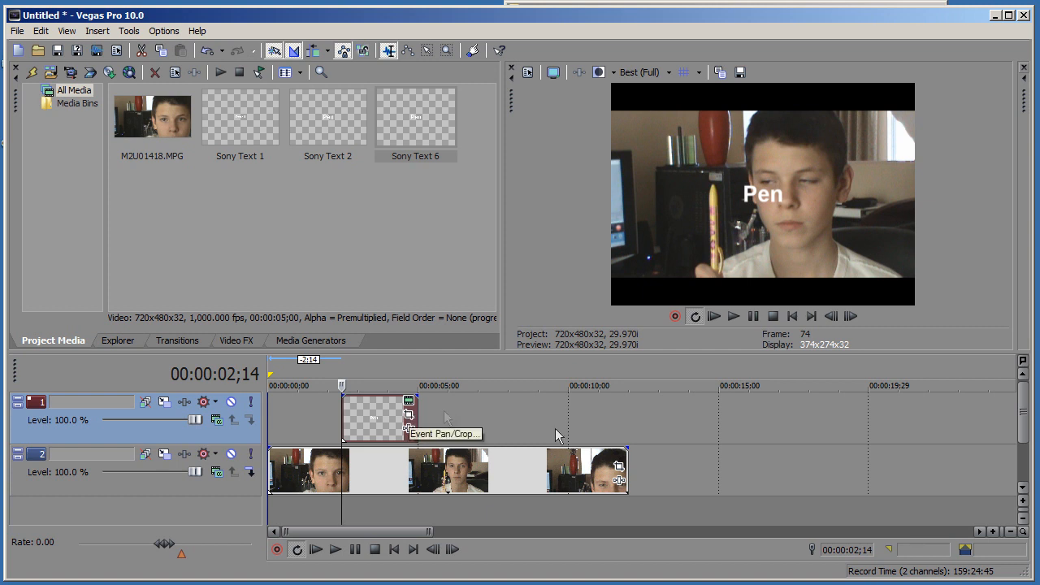
mouse_move(390, 423)
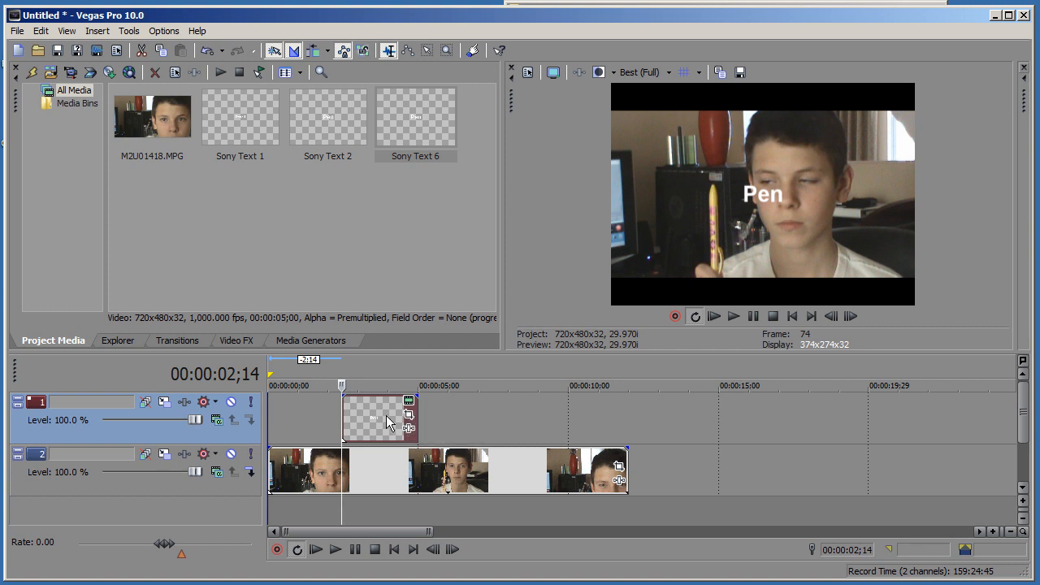
mouse_move(313, 492)
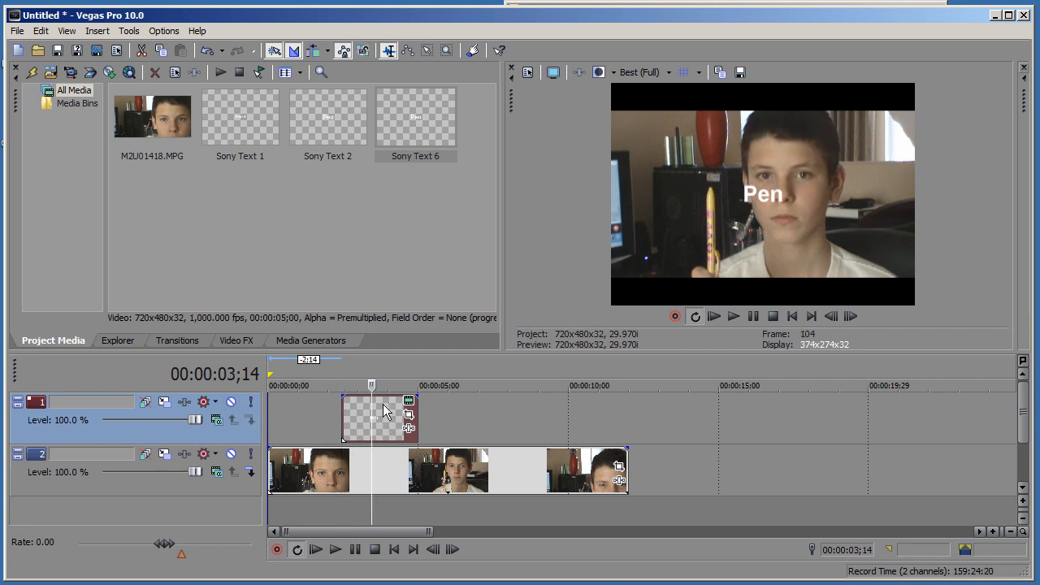
mouse_move(166, 402)
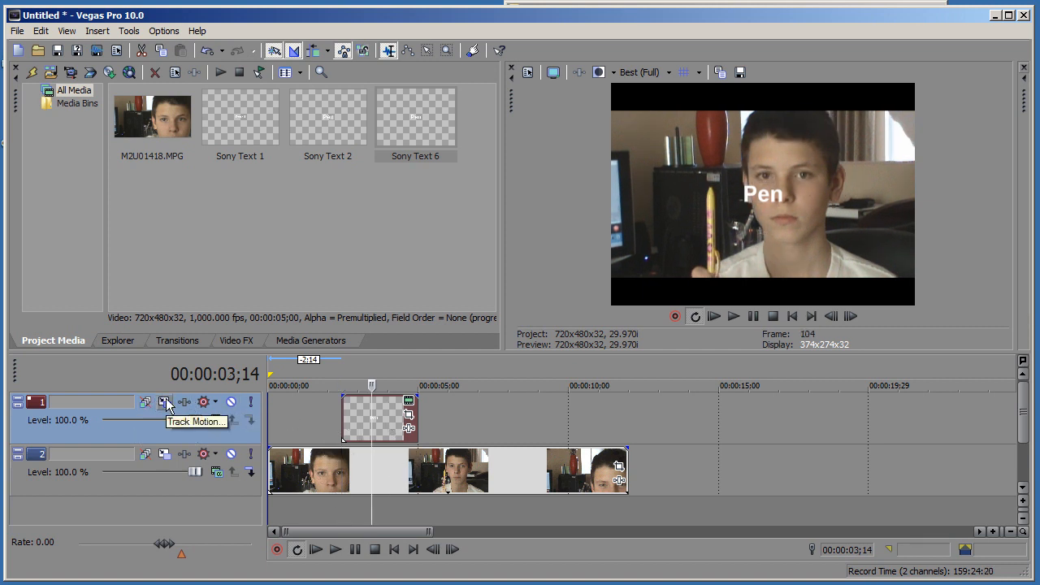
Step: Open Track Motion for the Pen text track and move its window off the preview
click(165, 401)
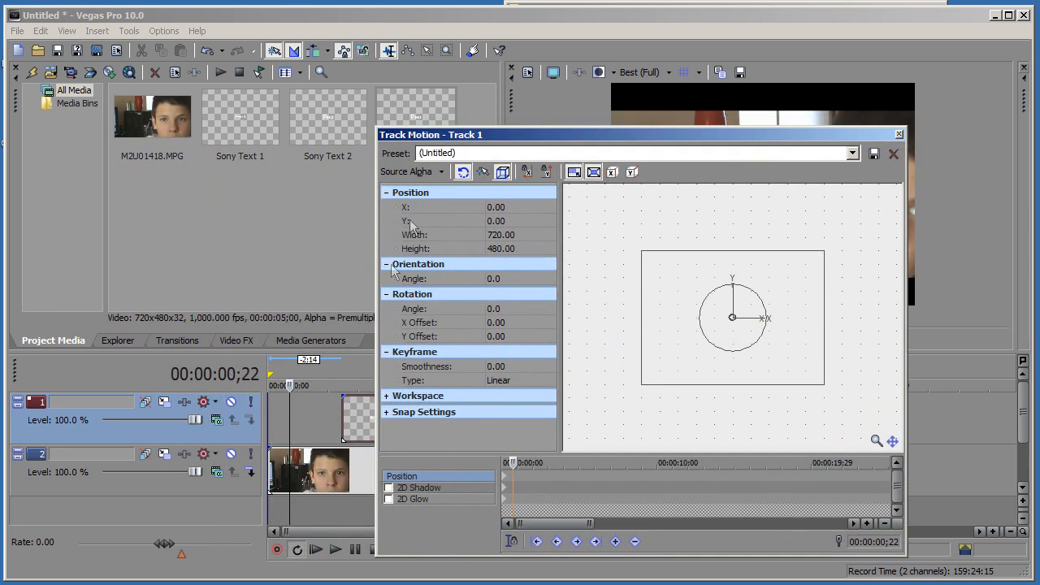
drag(638, 134, 443, 148)
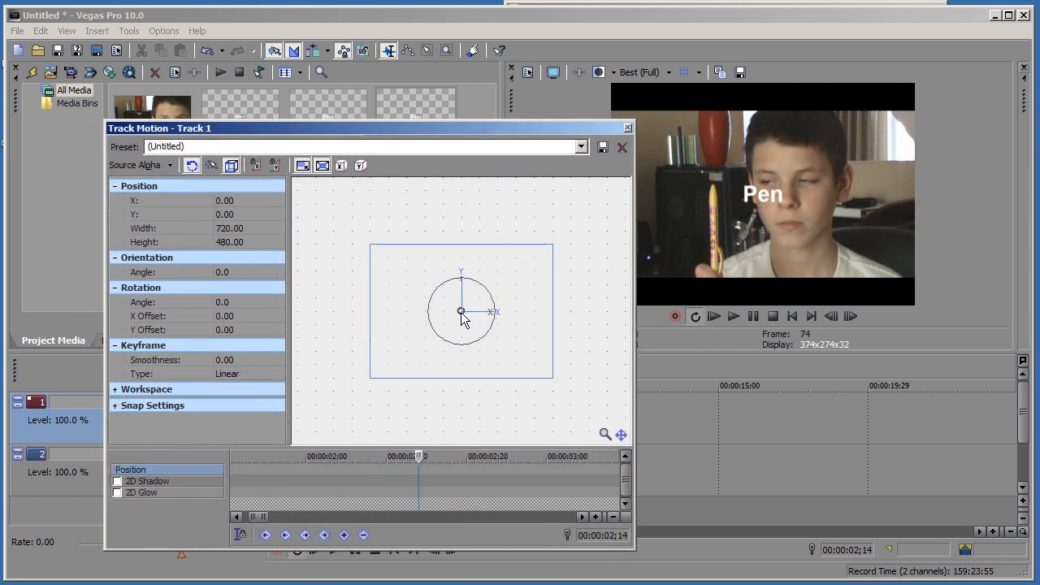
Step: Drag the Pen text frame at five timeline points to track the pen, then close Track Motion
drag(462, 314, 455, 307)
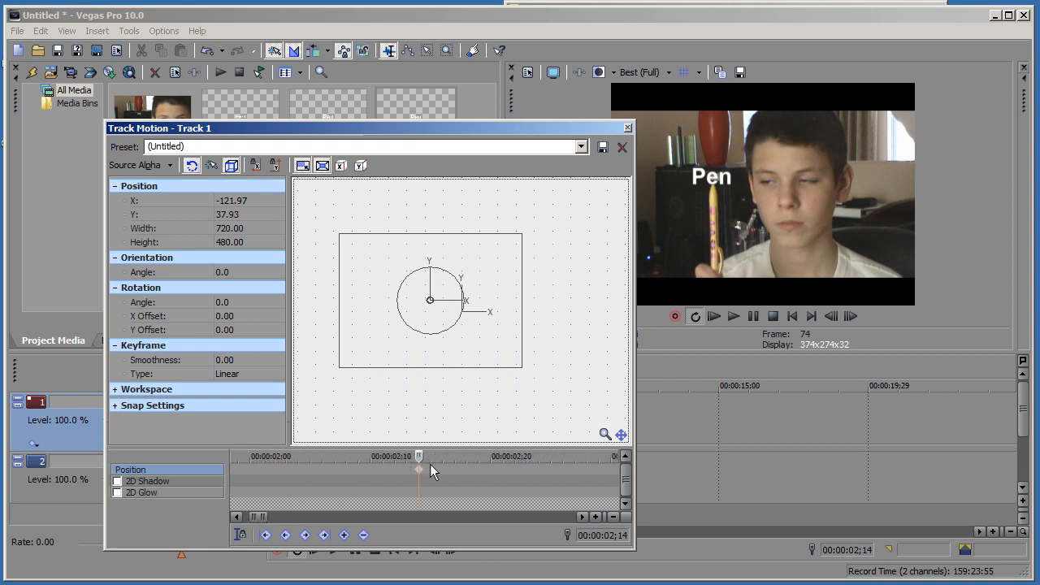
mouse_move(459, 473)
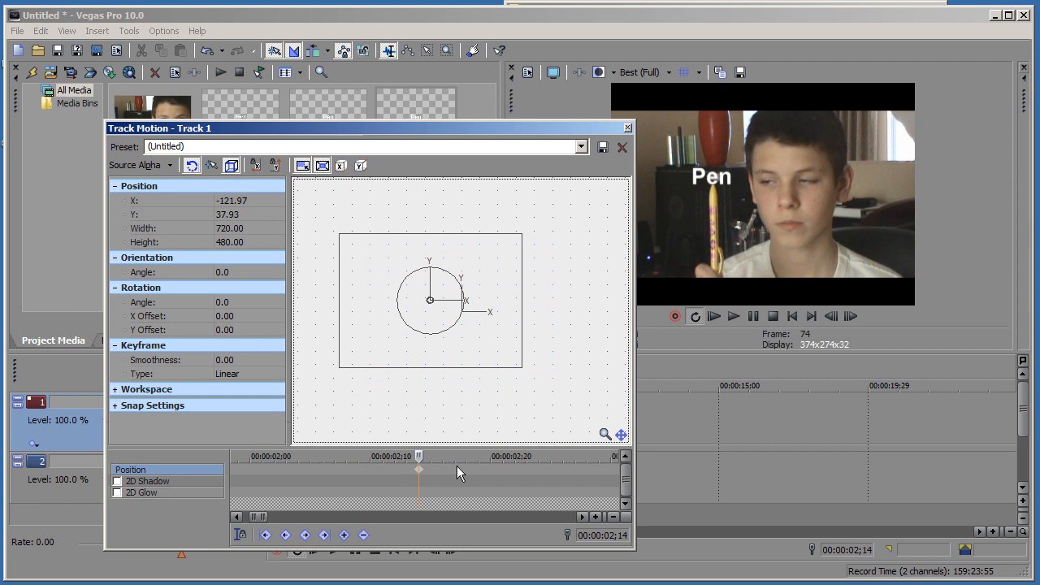
mouse_move(437, 475)
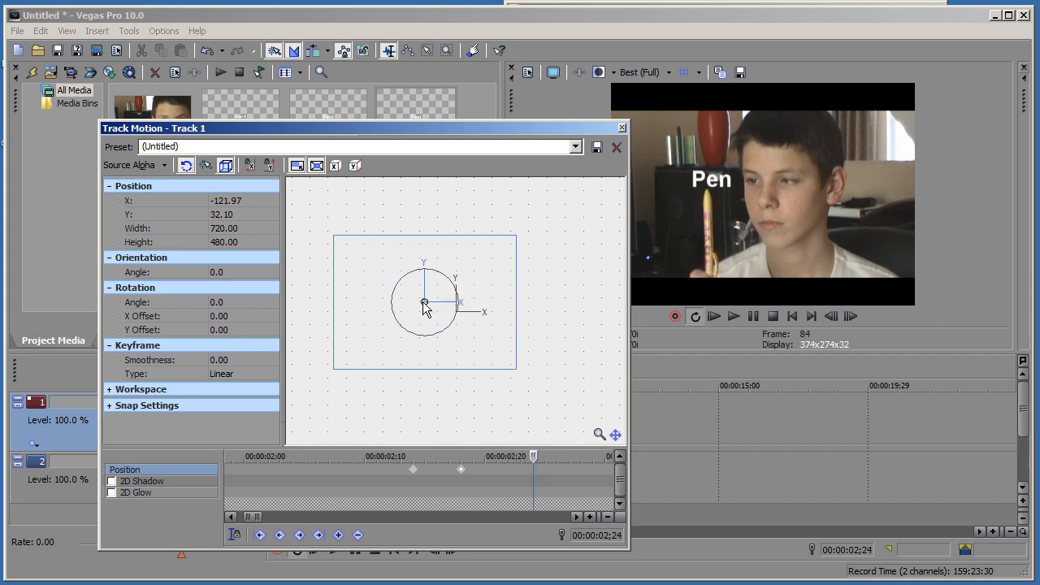
drag(424, 302, 421, 302)
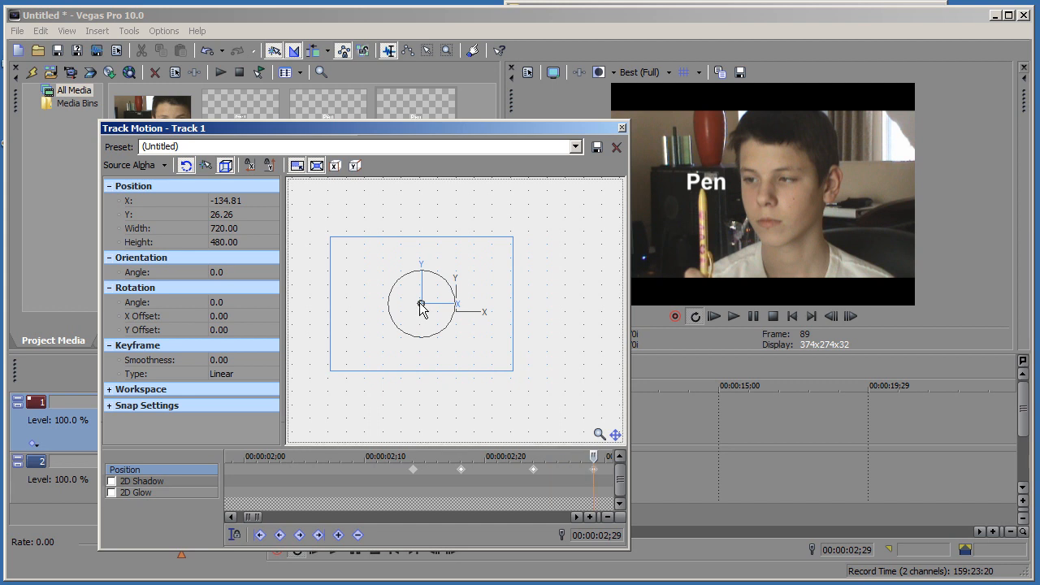
drag(422, 306, 416, 307)
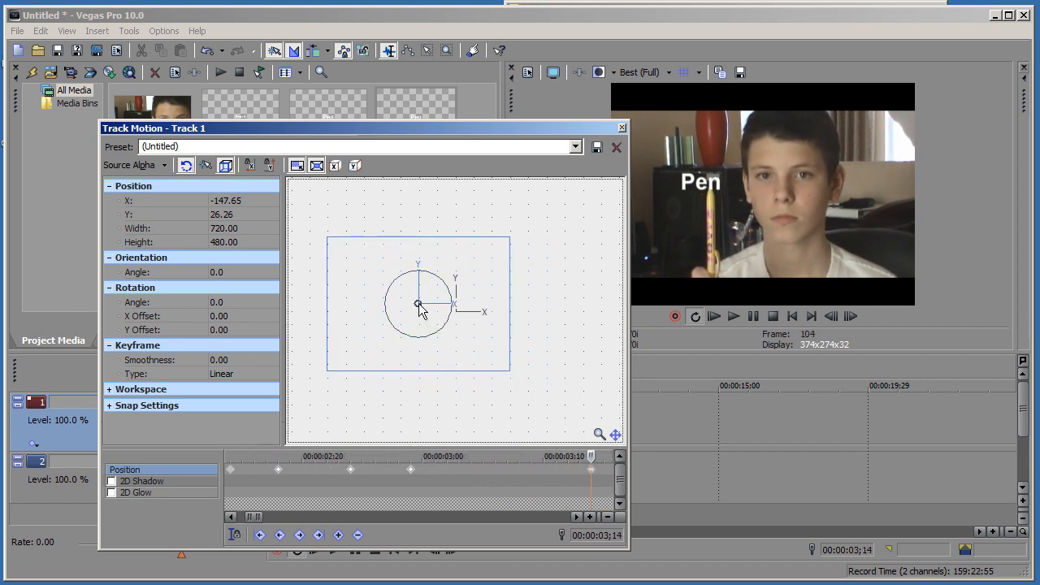
drag(416, 303, 422, 303)
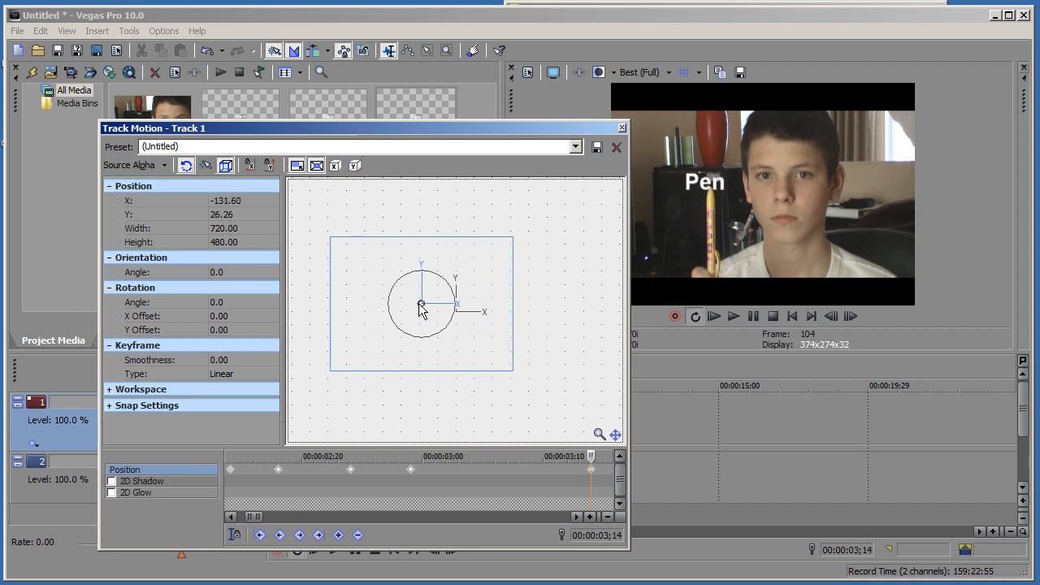
drag(421, 305, 426, 305)
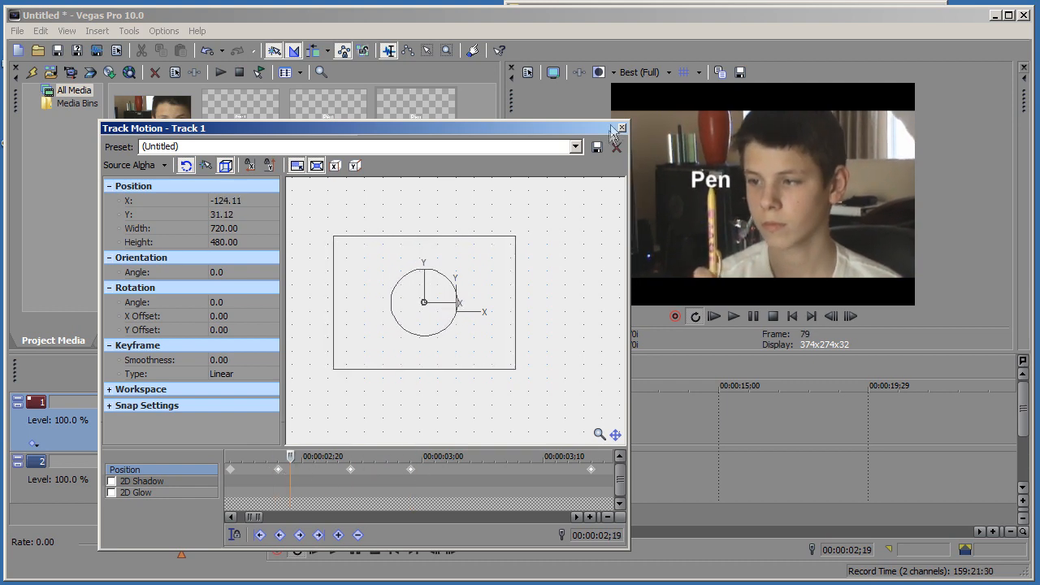
click(621, 128)
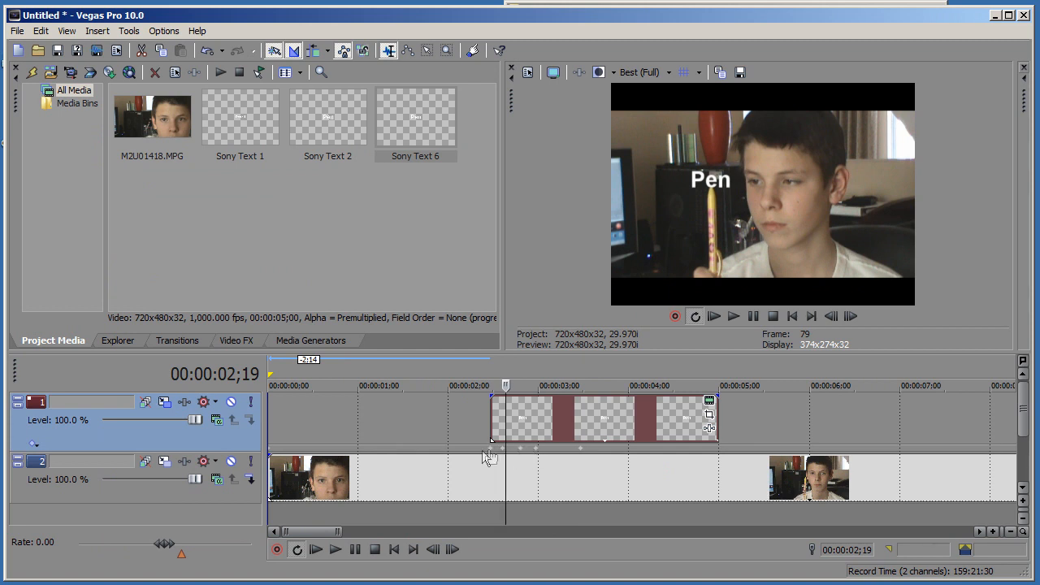
mouse_move(452, 490)
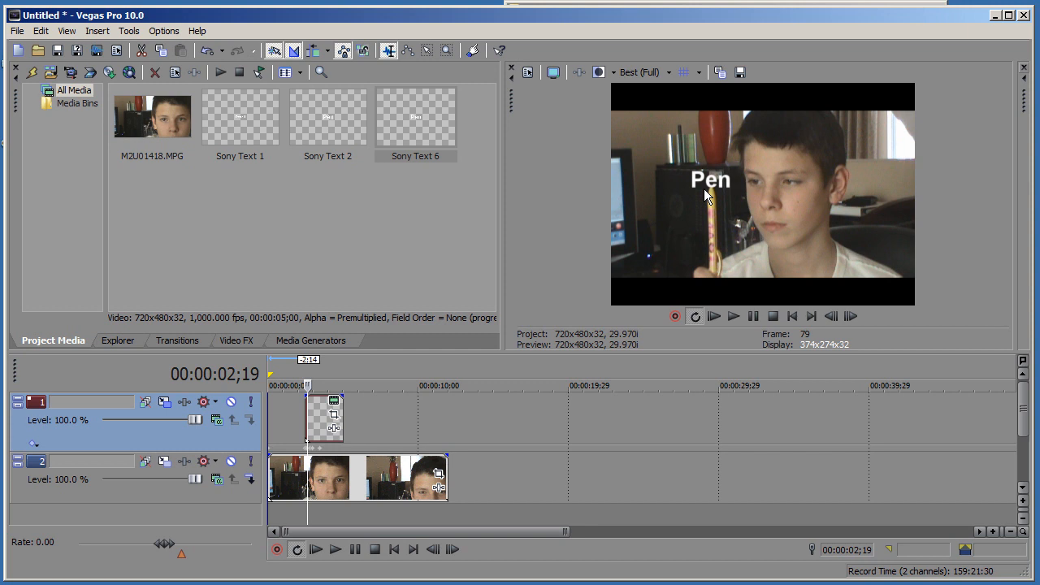
mouse_move(722, 160)
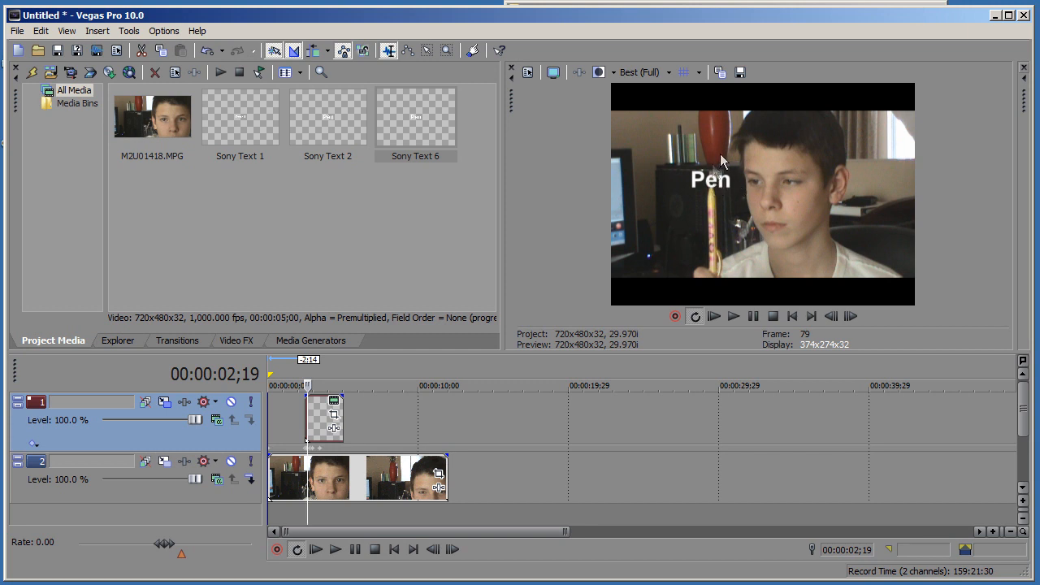
mouse_move(747, 235)
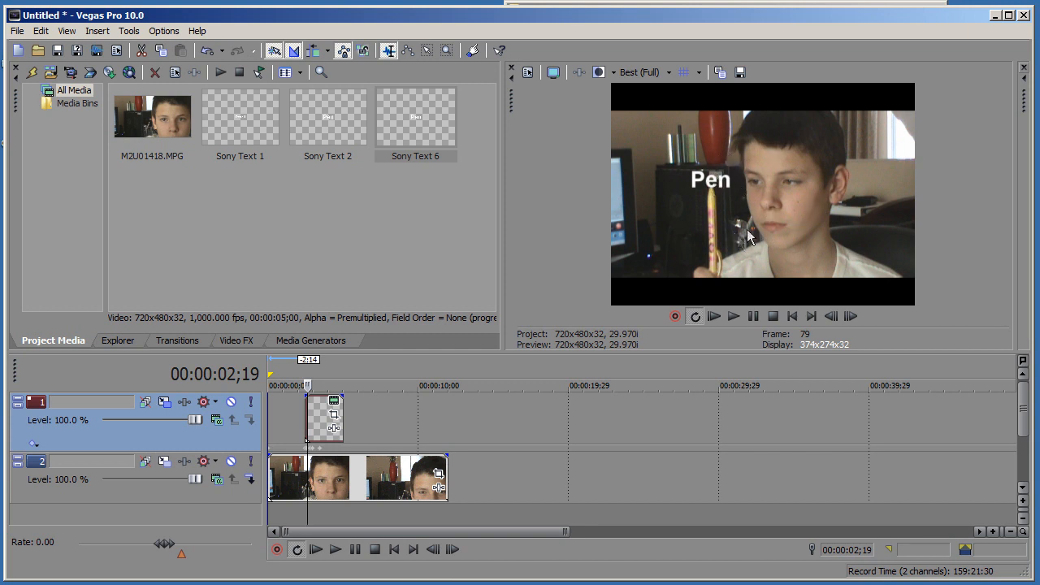